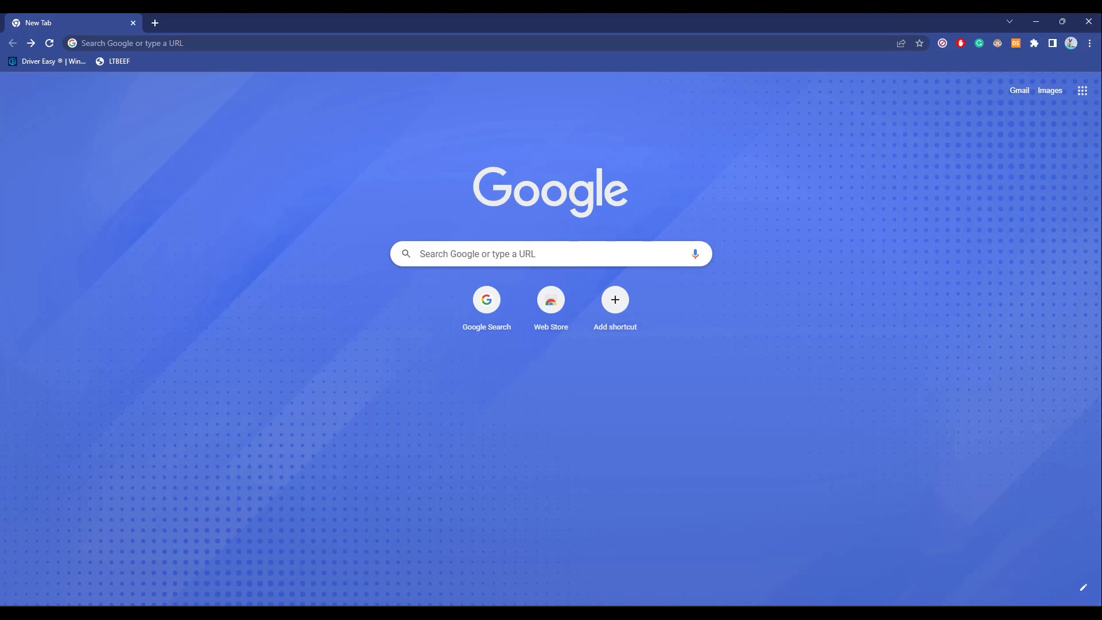
mouse_move(1071, 44)
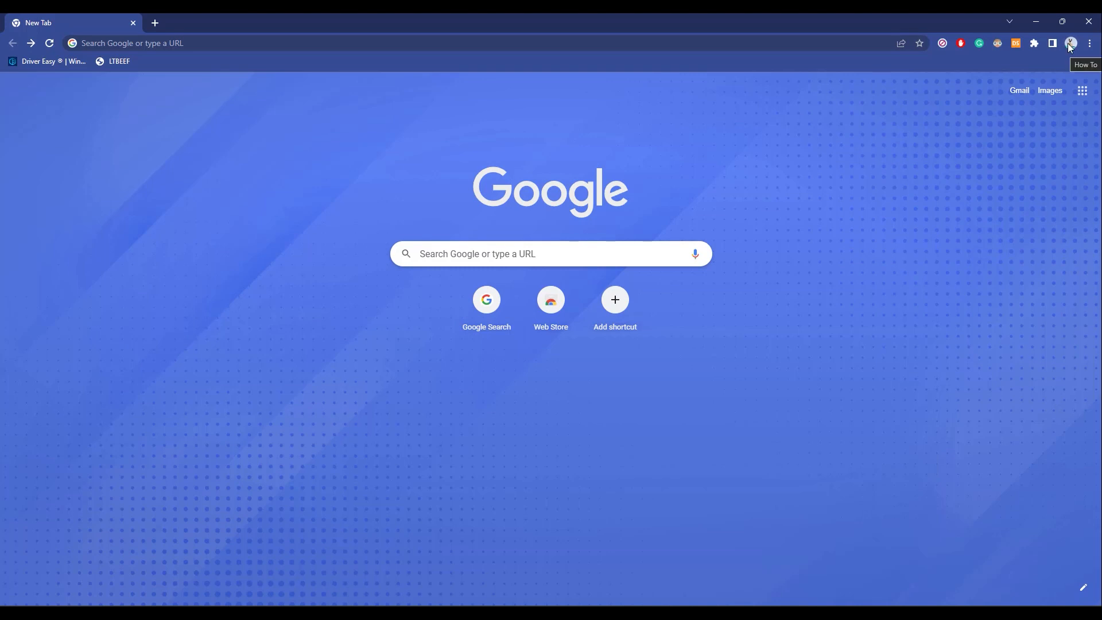
Reach Chrome's Settings and Help entries from the browser's main menu.
left_click(1074, 42)
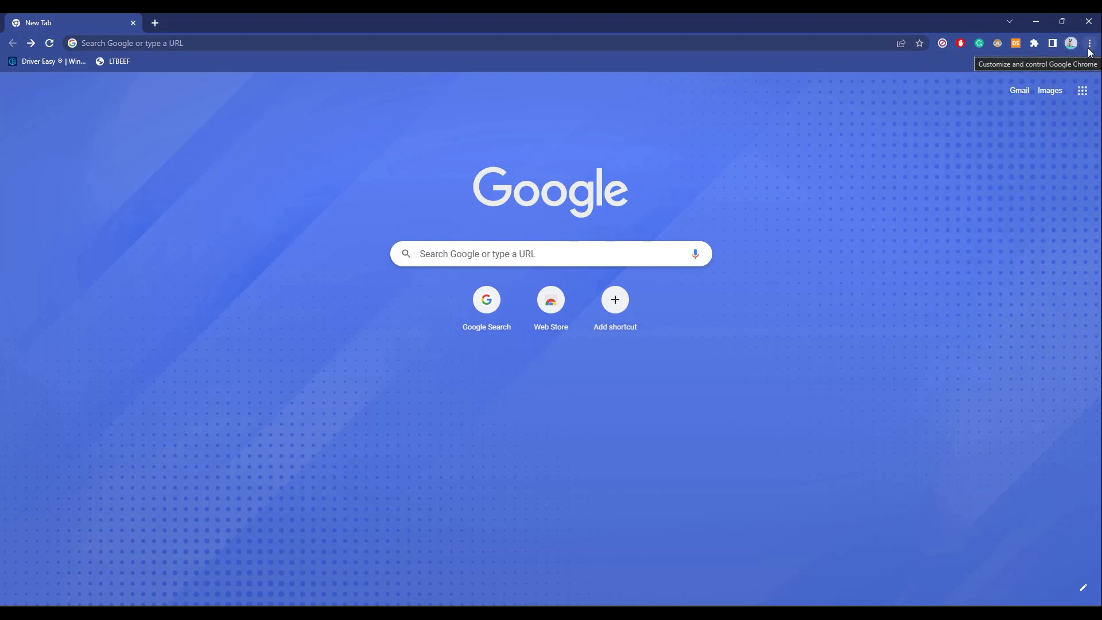
left_click(1090, 43)
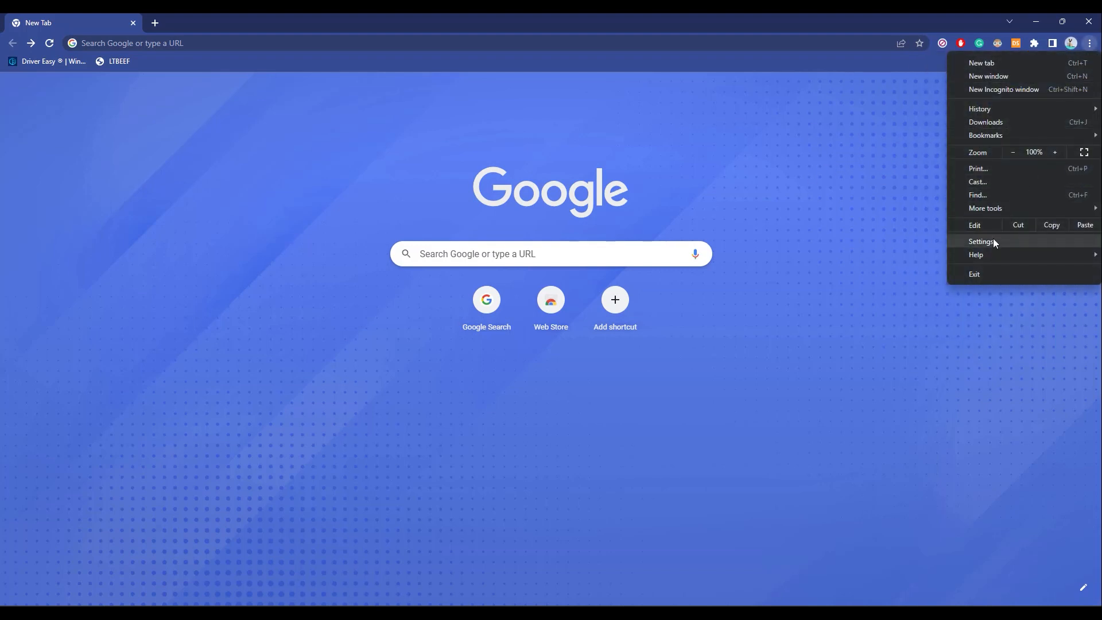
left_click(979, 241)
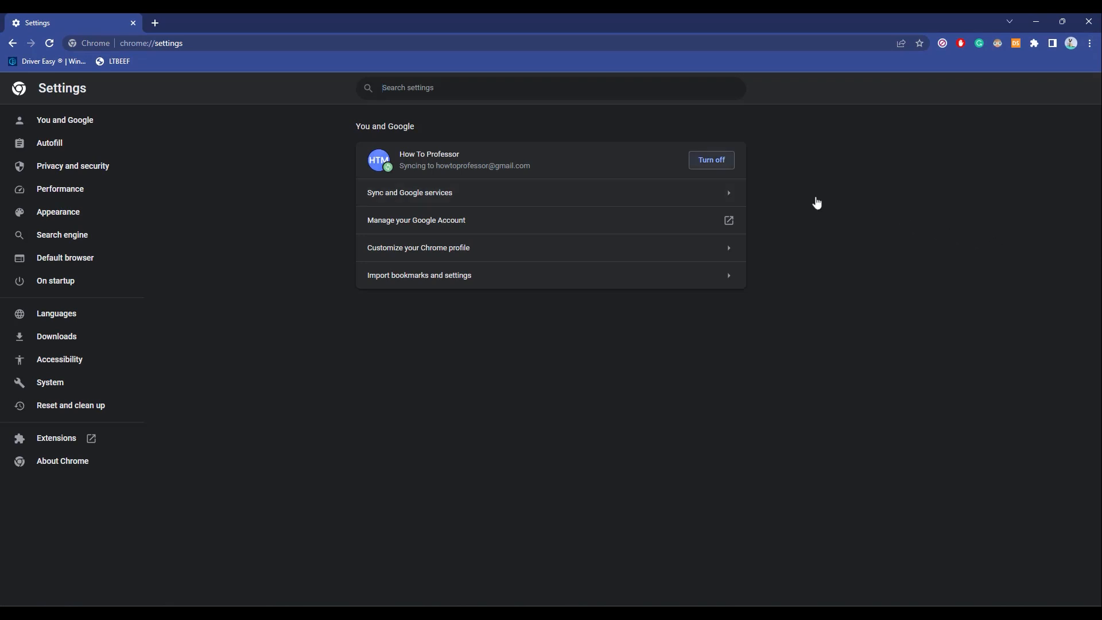
mouse_move(388, 171)
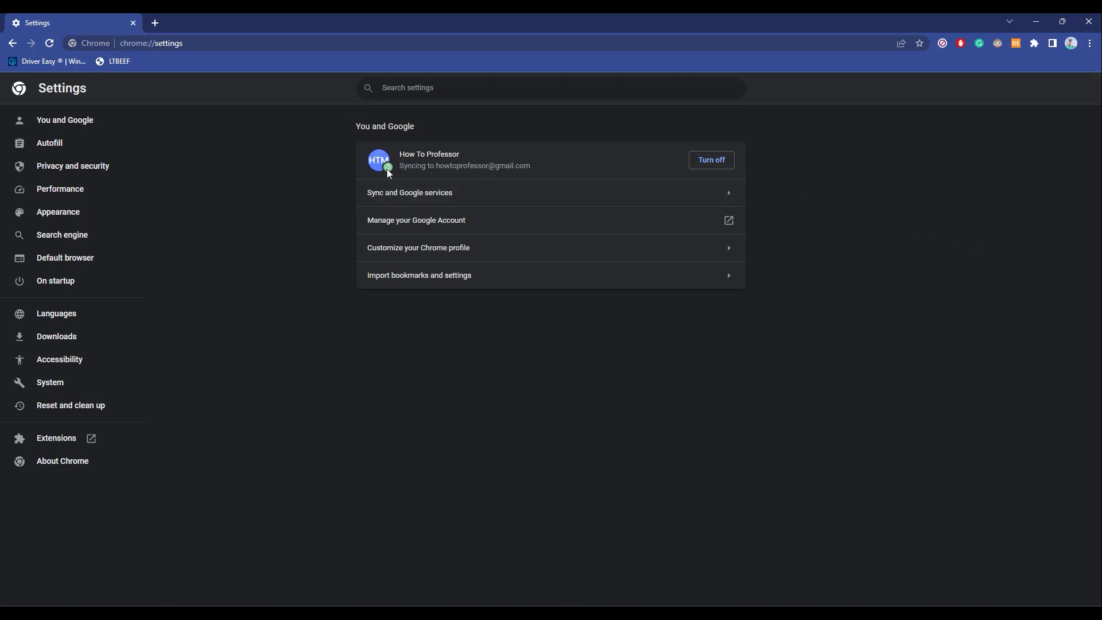
mouse_move(385, 170)
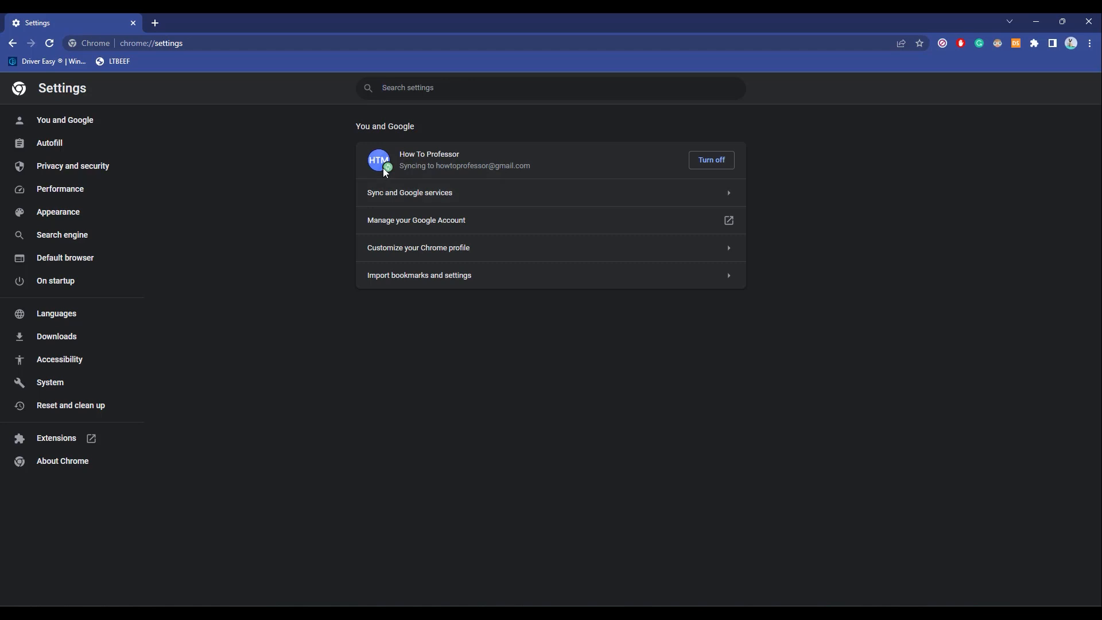
mouse_move(700, 183)
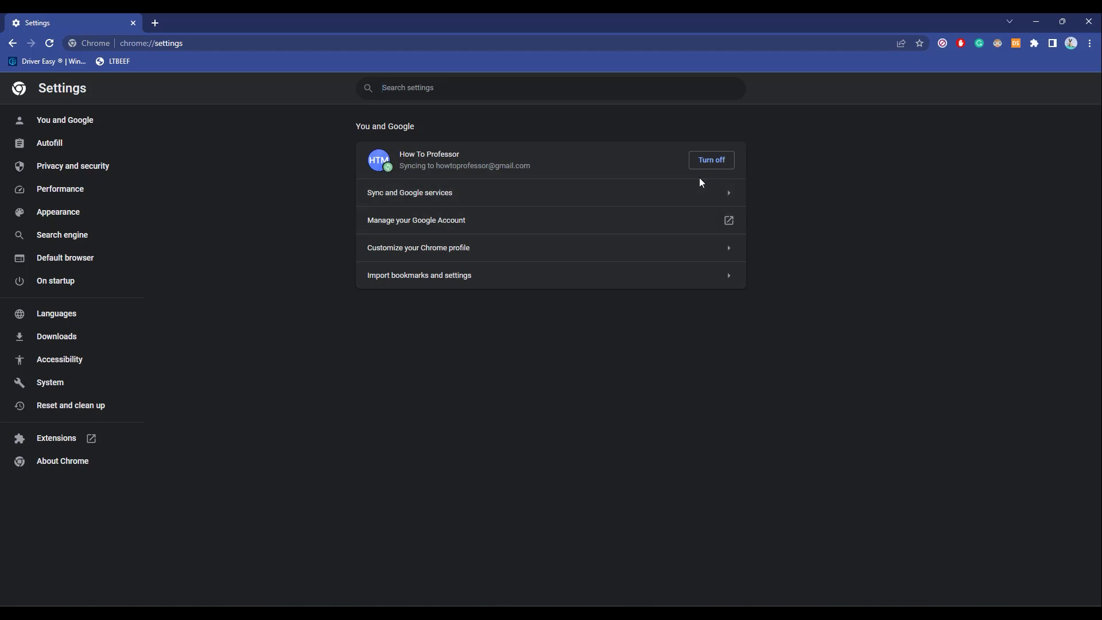
mouse_move(695, 182)
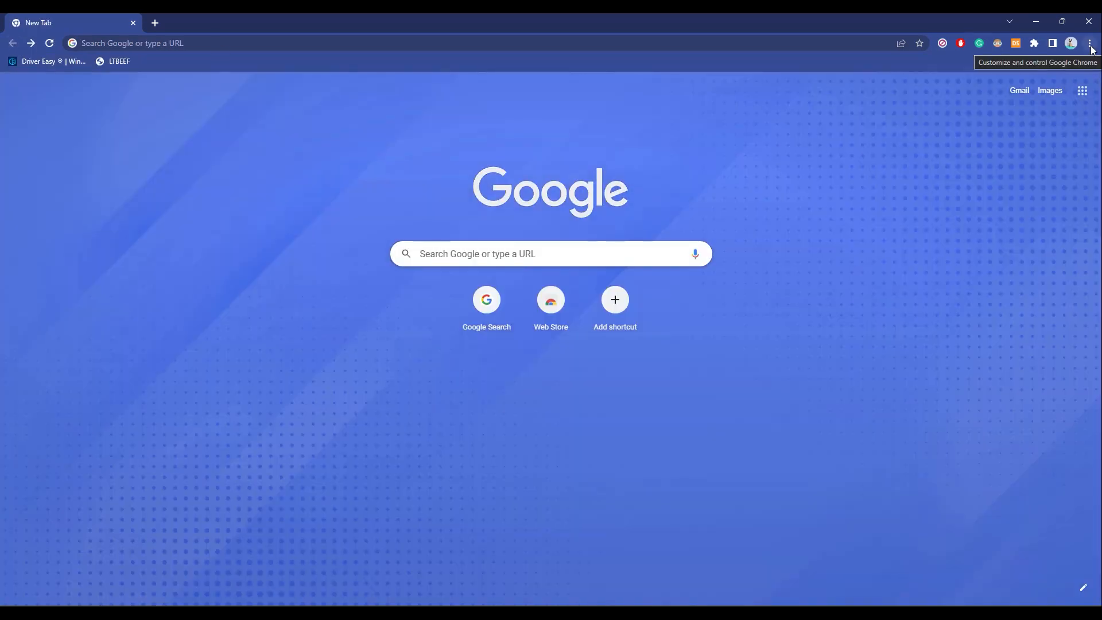
left_click(1090, 43)
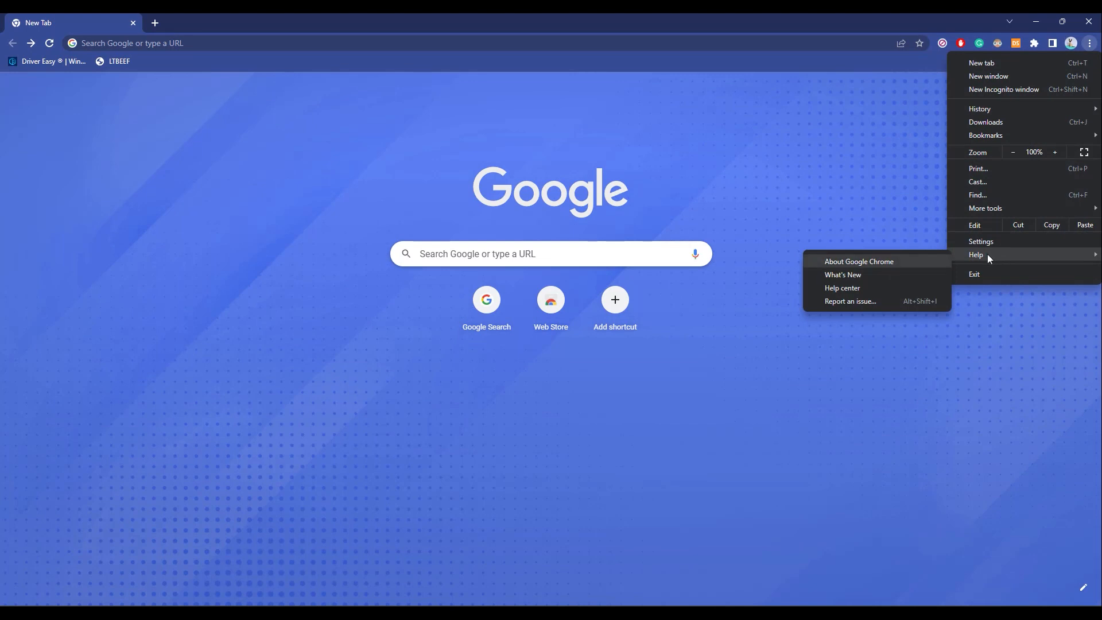
left_click(860, 261)
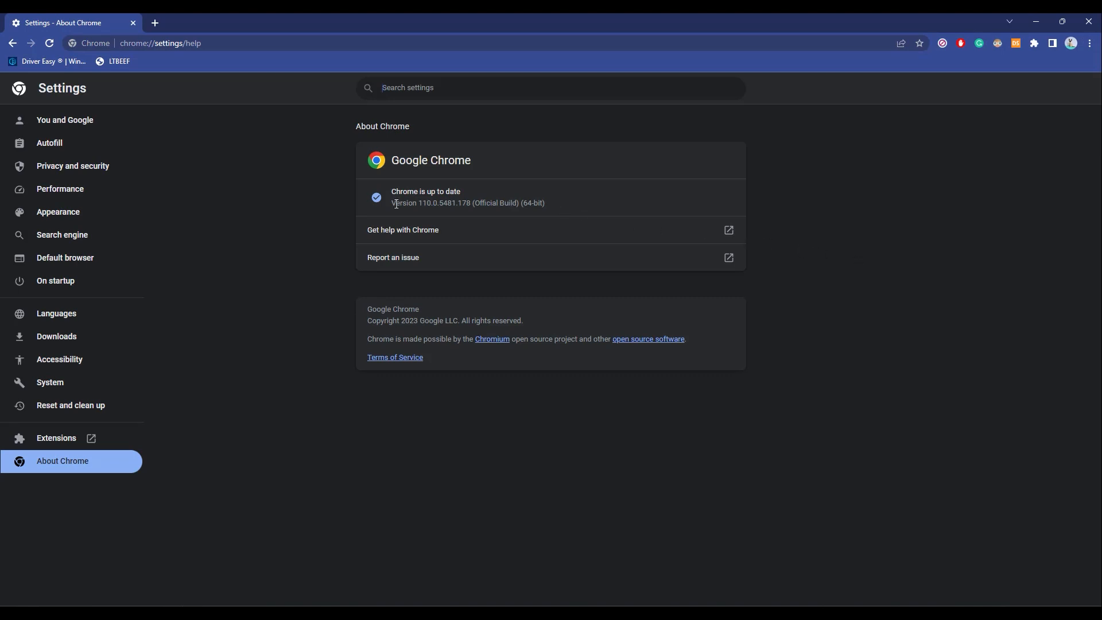
mouse_move(397, 208)
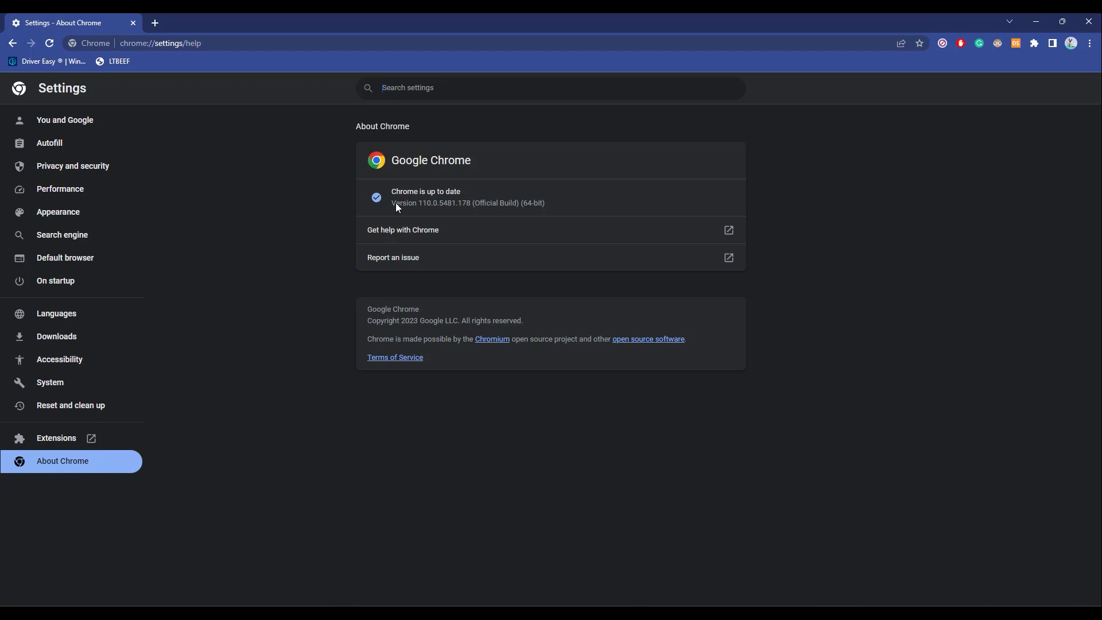
mouse_move(640, 178)
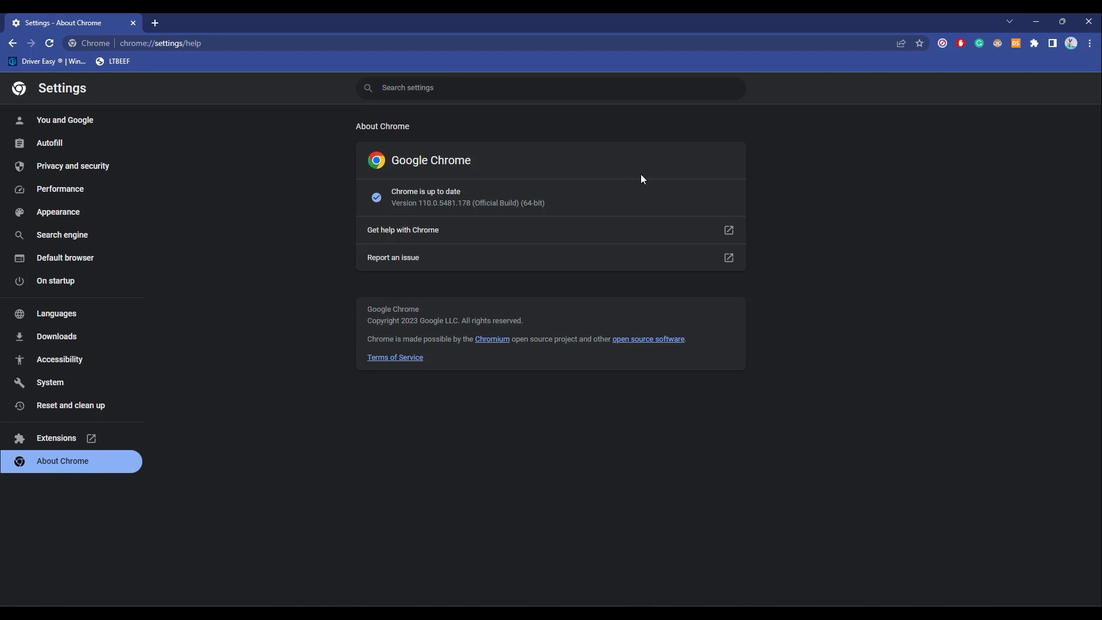
mouse_move(643, 225)
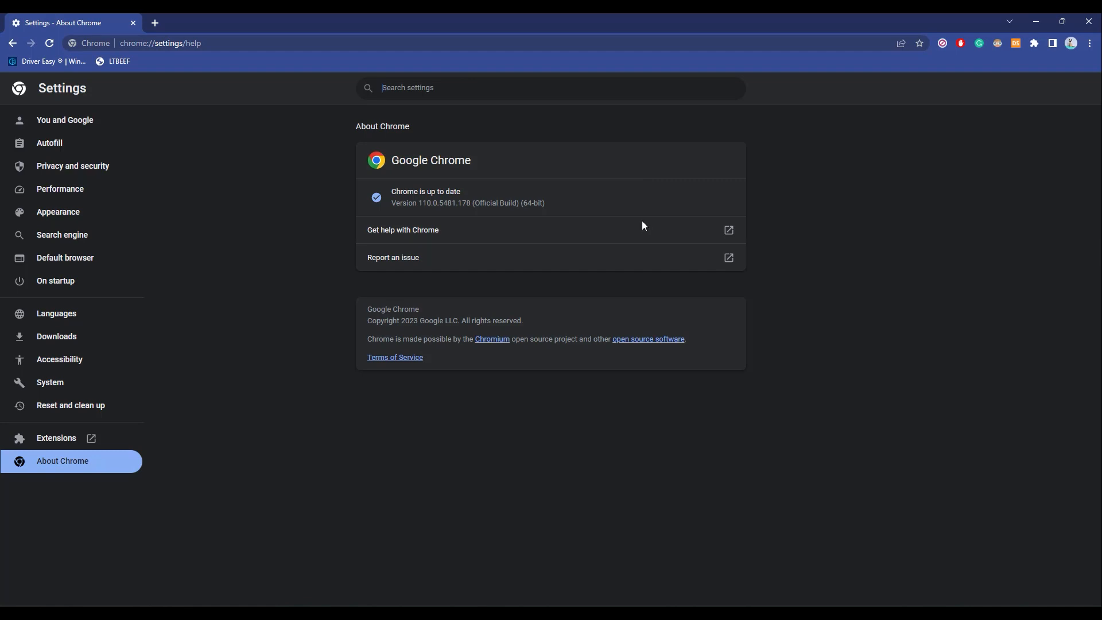
mouse_move(58, 61)
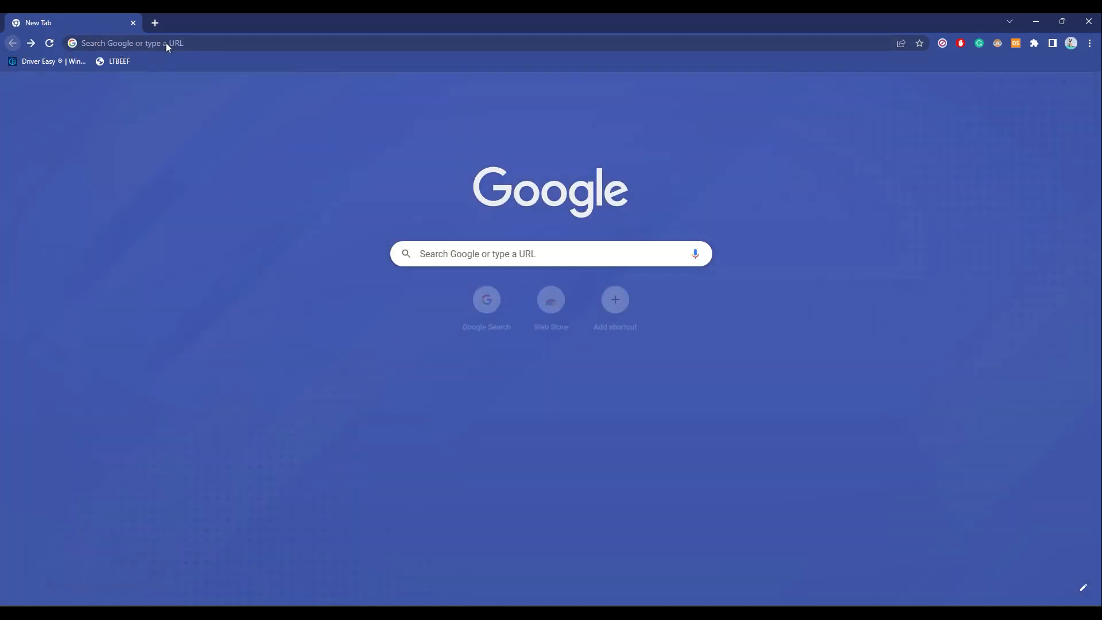
In Autofill's Password Manager, toggle 'Offer to save passwords' off and back on.
left_click(1087, 44)
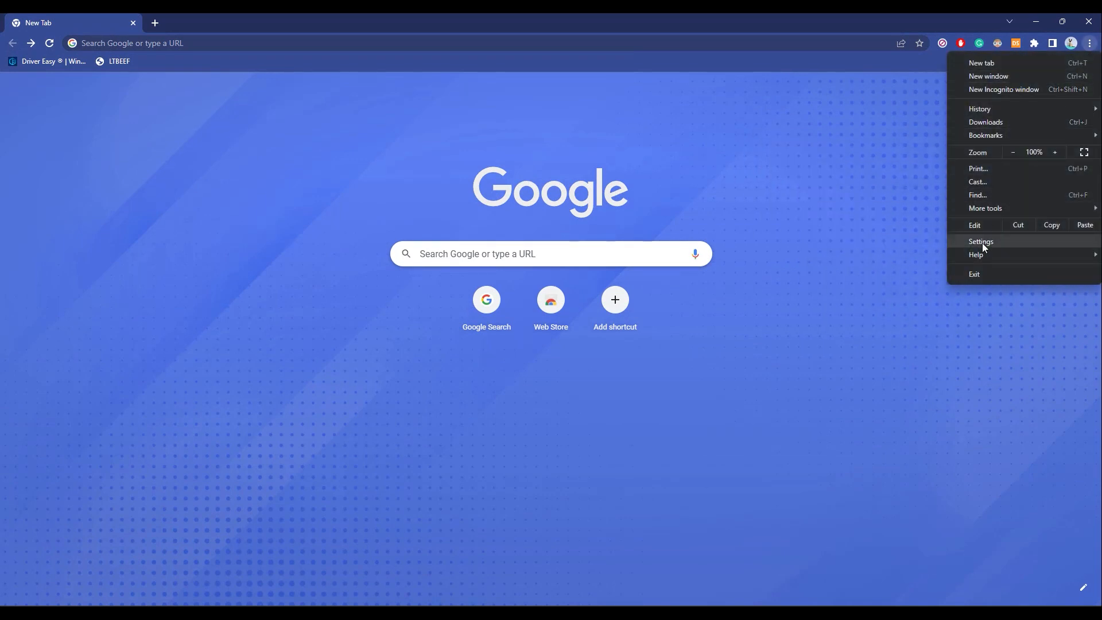
left_click(980, 241)
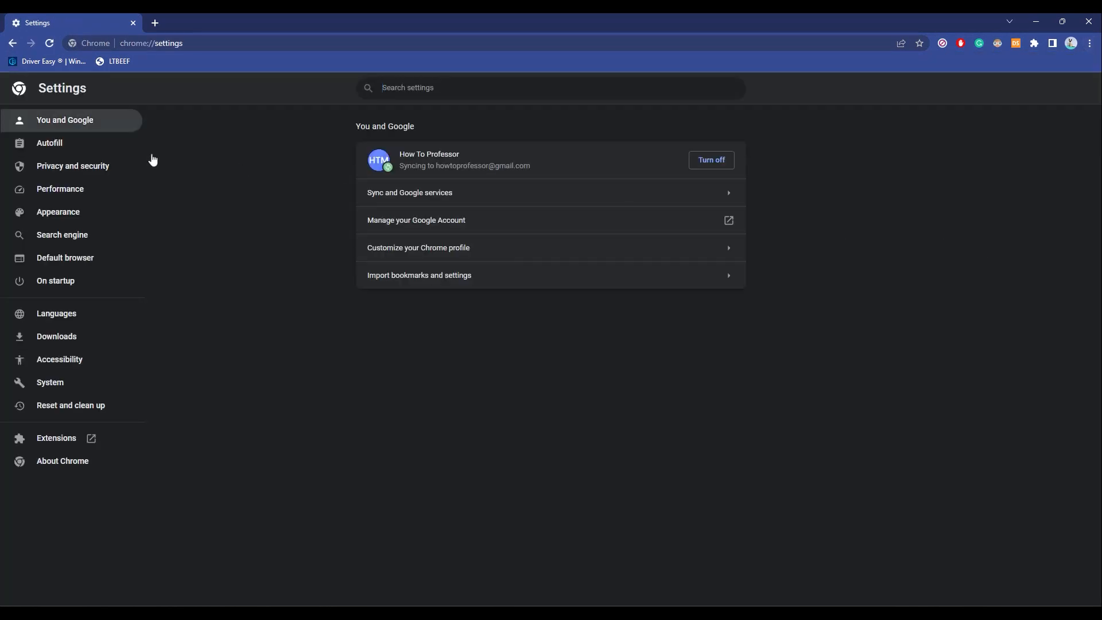
left_click(49, 142)
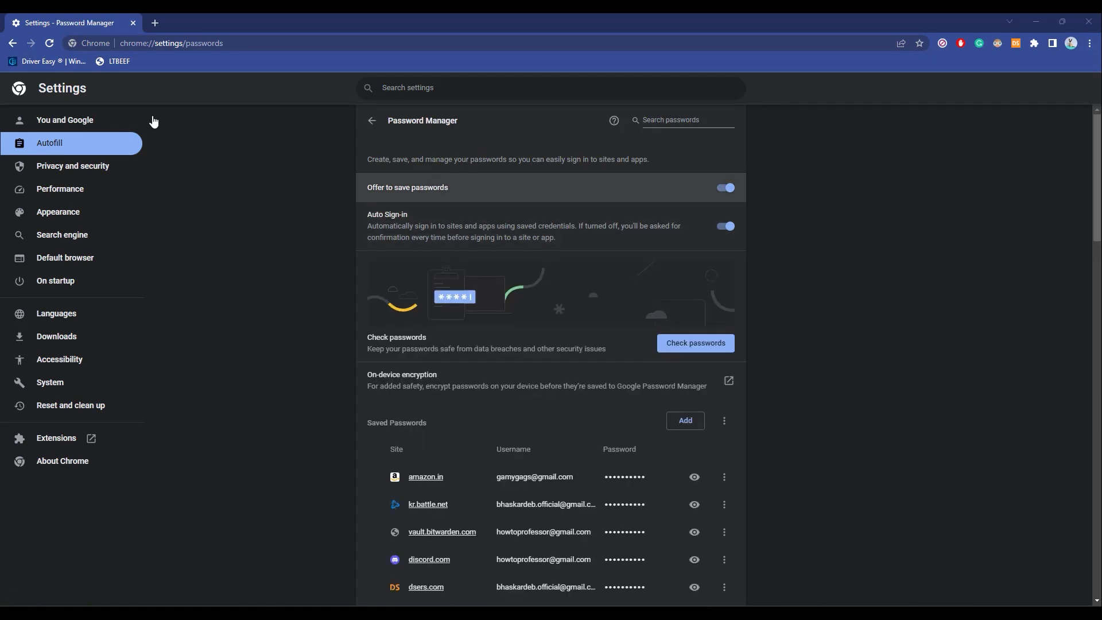
mouse_move(628, 183)
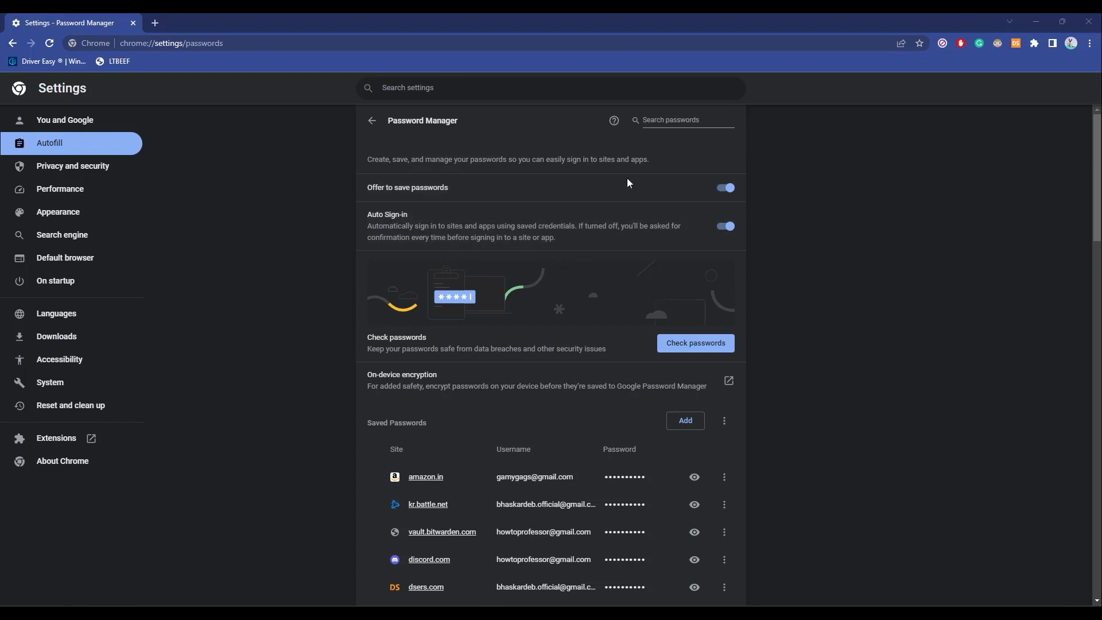
left_click(725, 187)
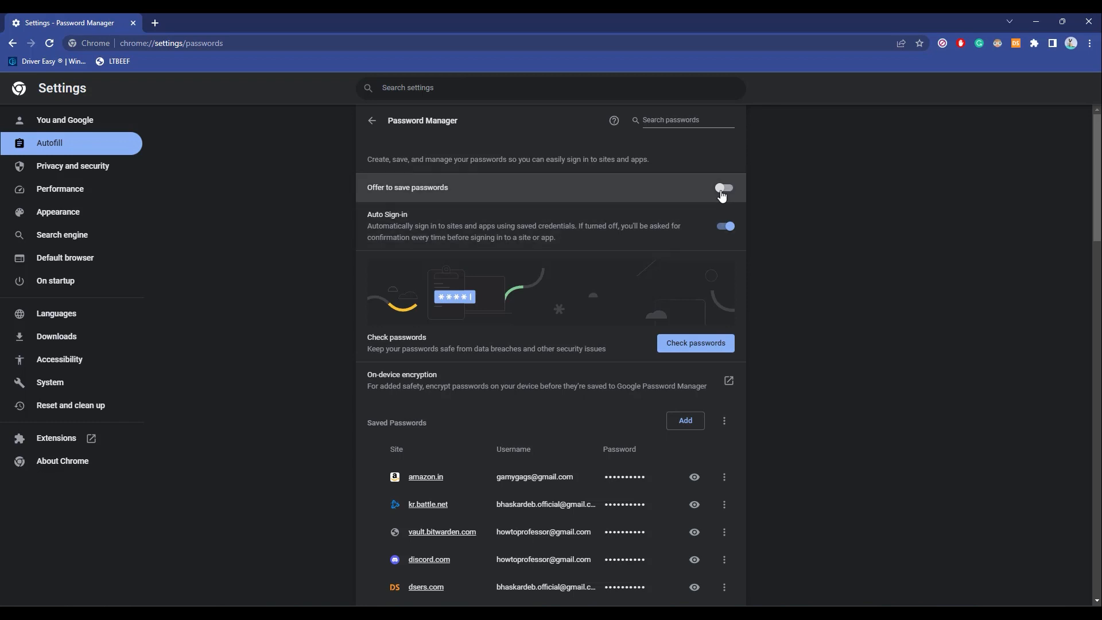
left_click(723, 188)
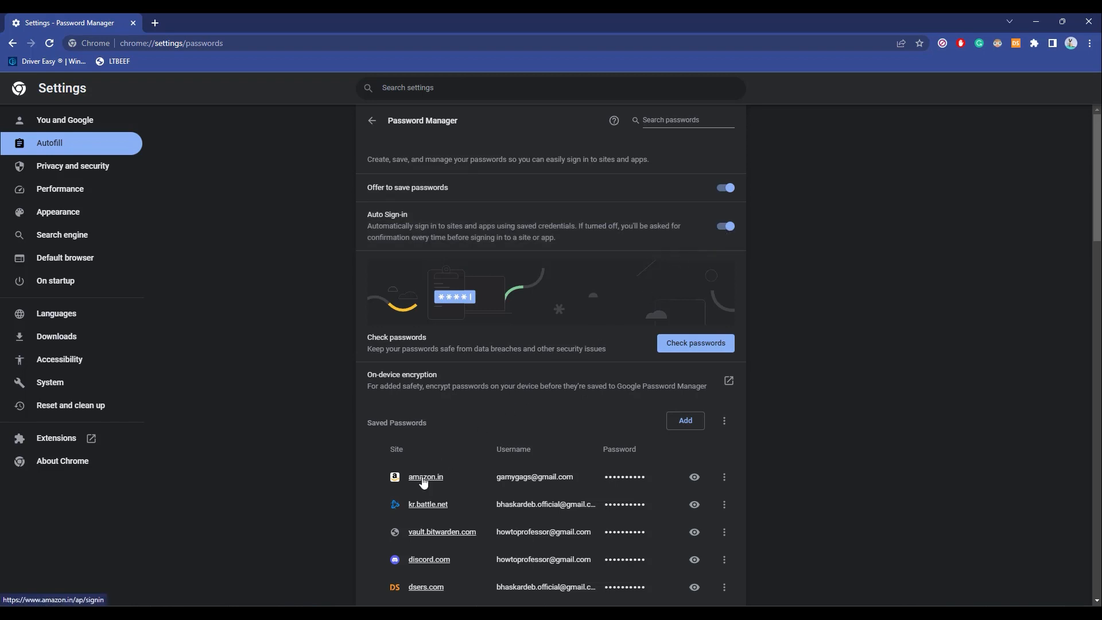
mouse_move(424, 488)
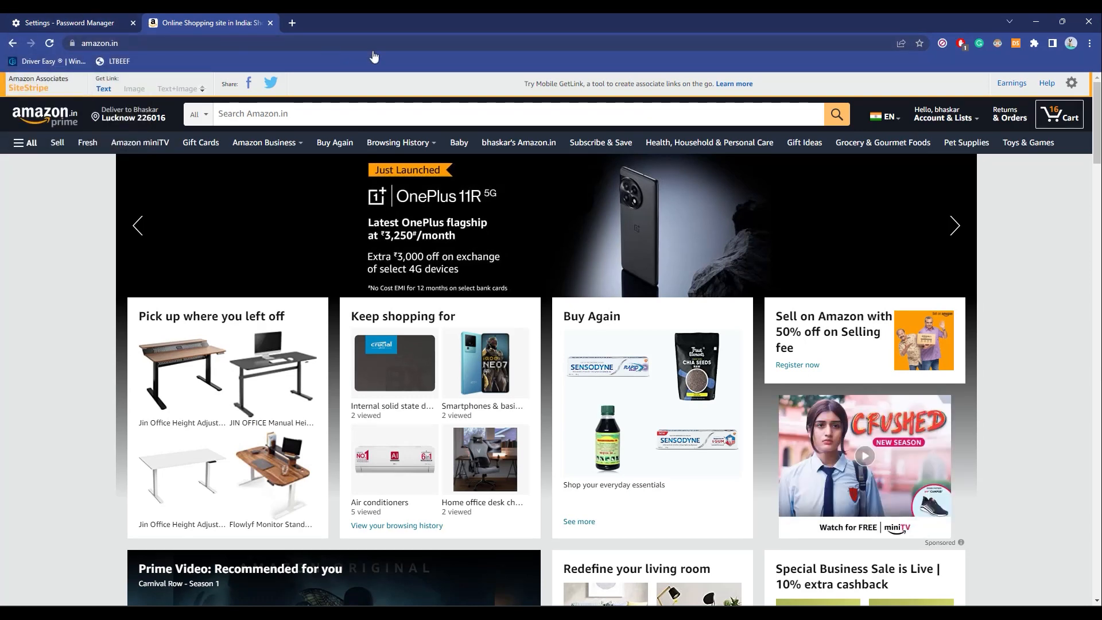
left_click(945, 113)
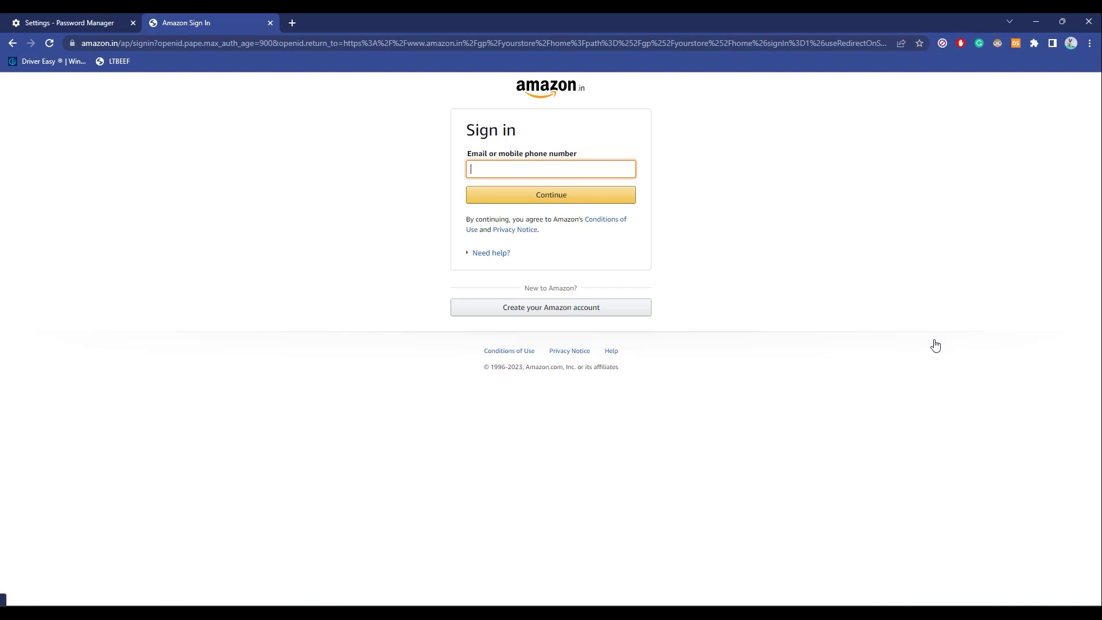
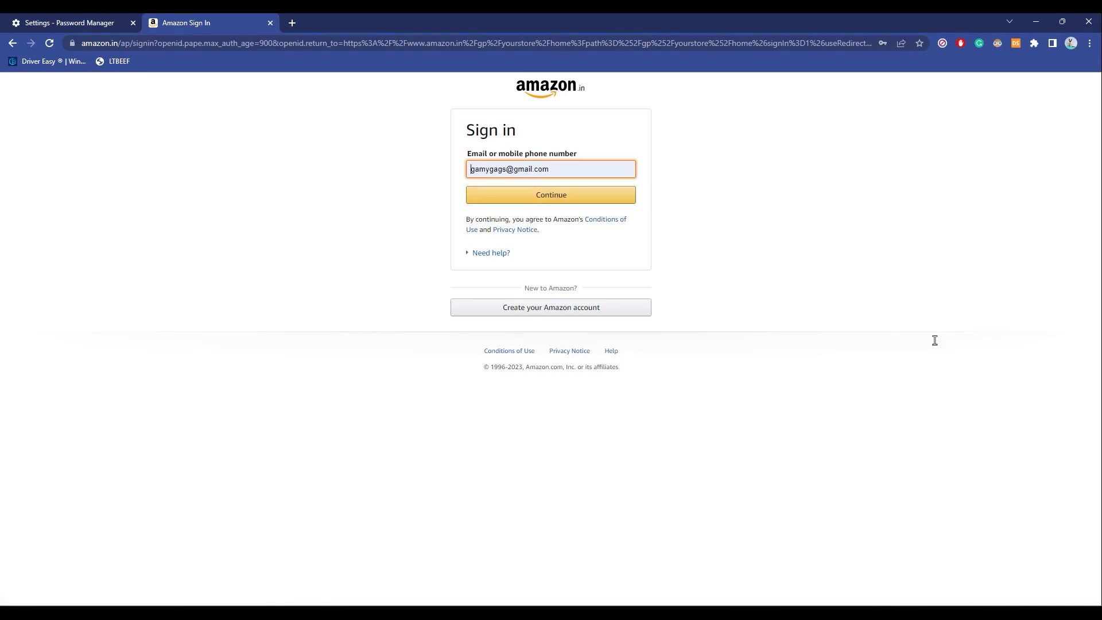
mouse_move(739, 270)
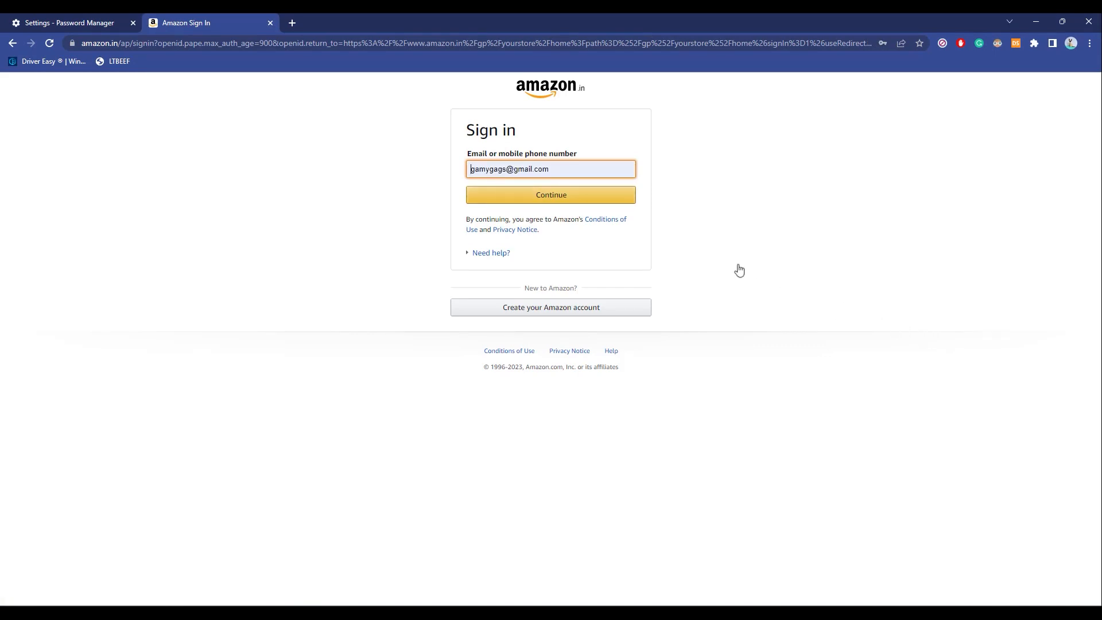
left_click(551, 194)
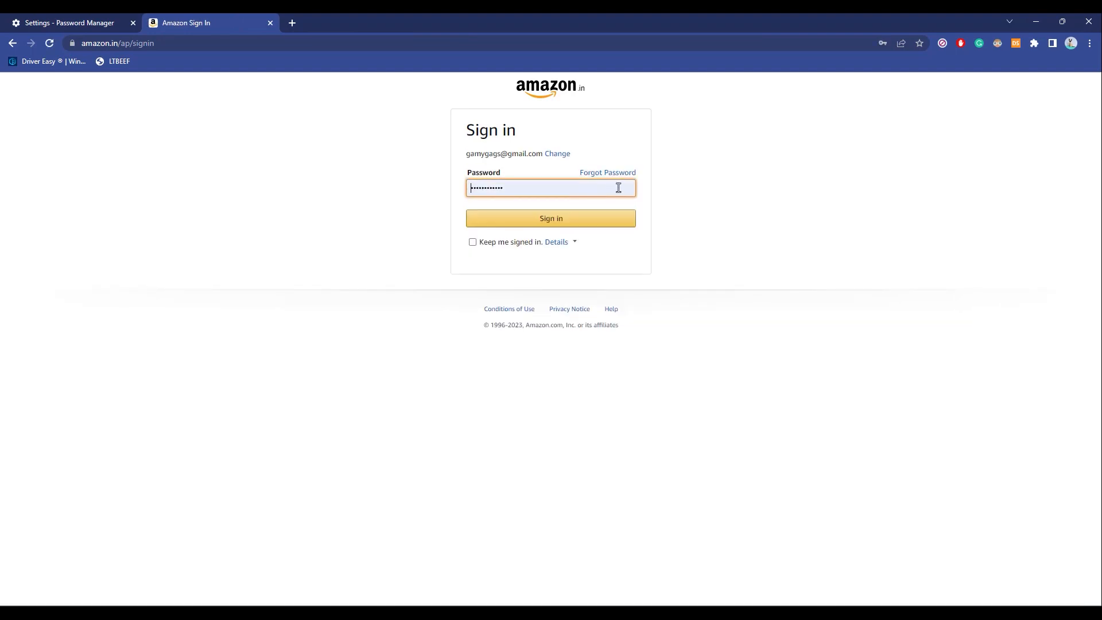
left_click(69, 23)
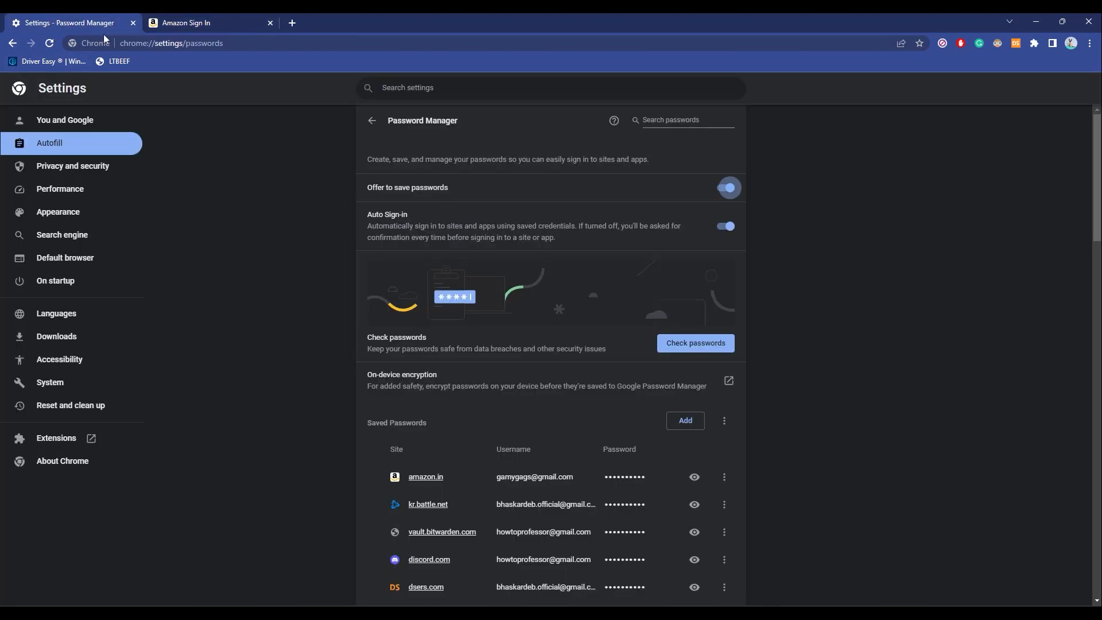
Return to the Amazon sign-in tab and restart sign-in at an empty email field.
left_click(189, 23)
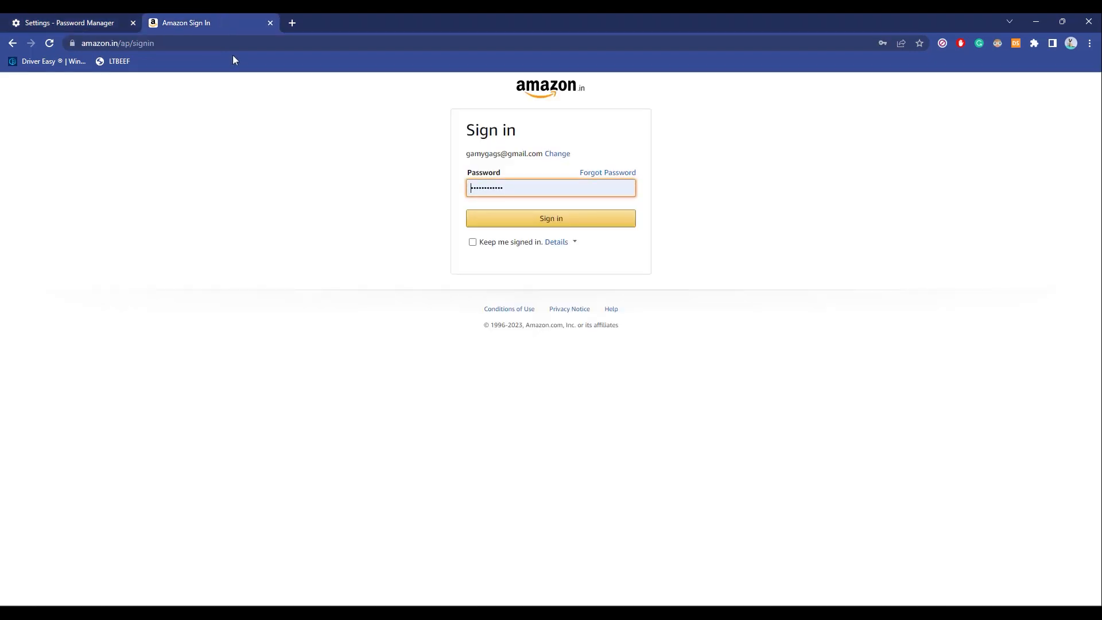
left_click(558, 154)
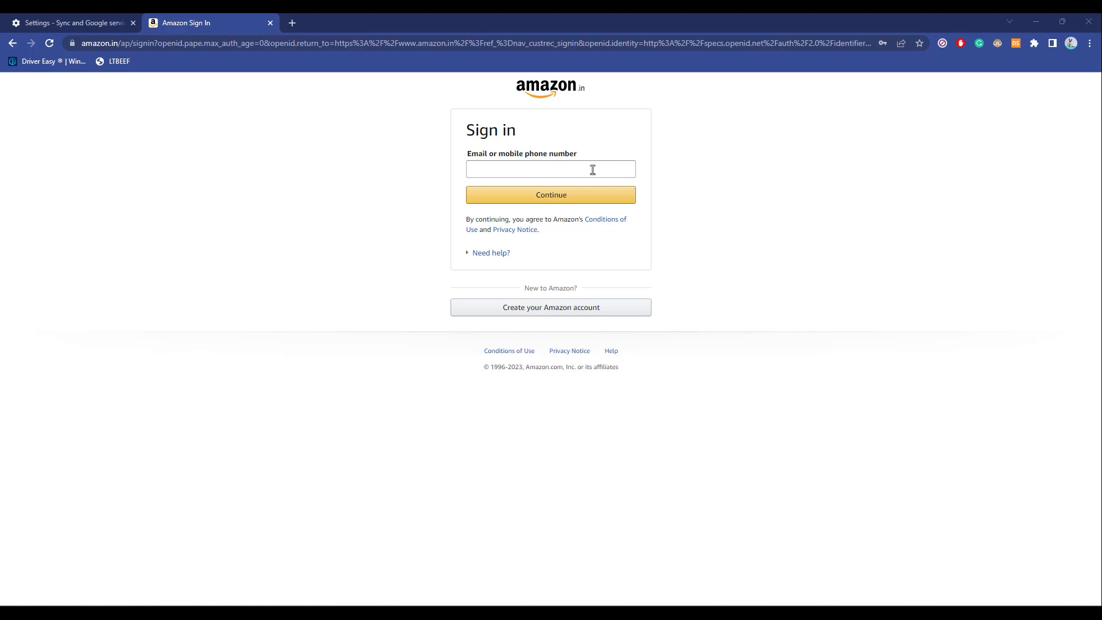
Sign in to Amazon with the autofilled email and password, keeping 'Keep me signed in' ticked.
left_click(551, 168)
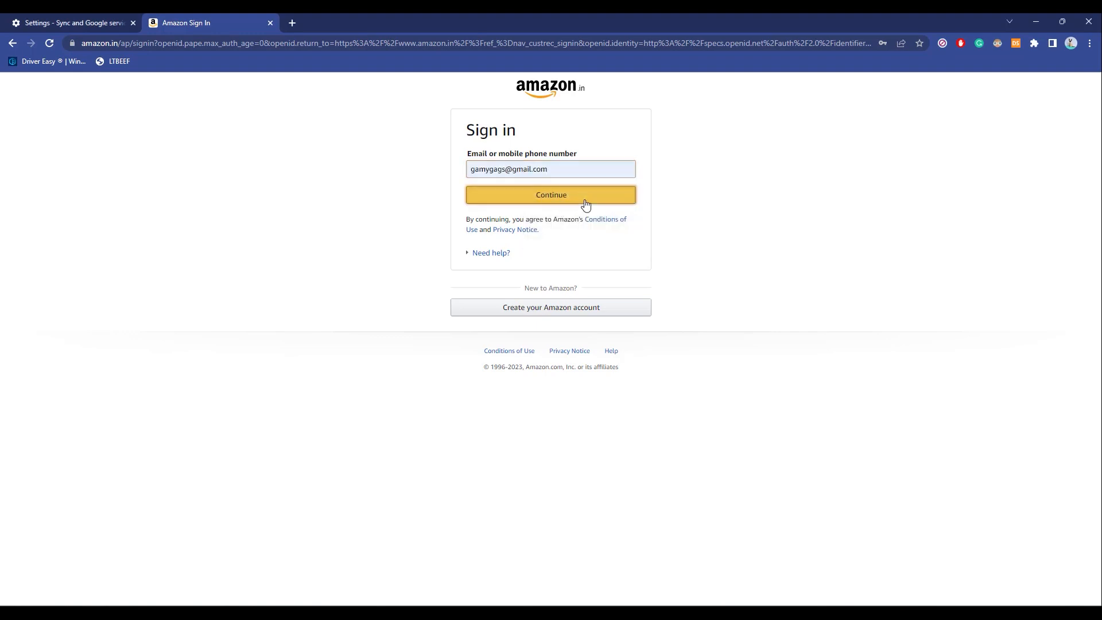
left_click(551, 194)
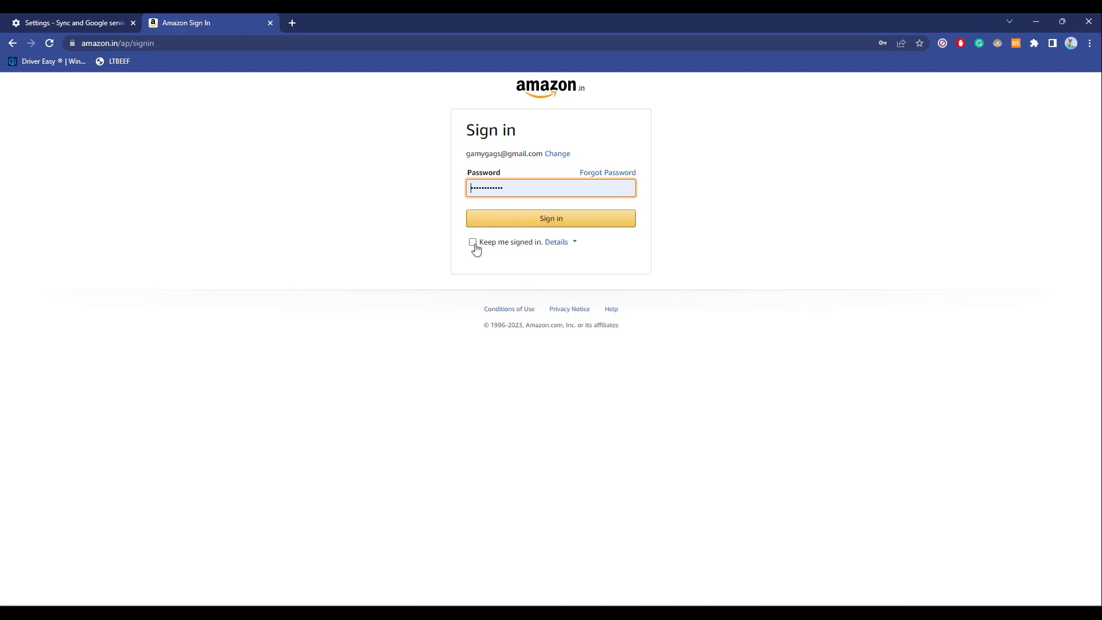
left_click(550, 218)
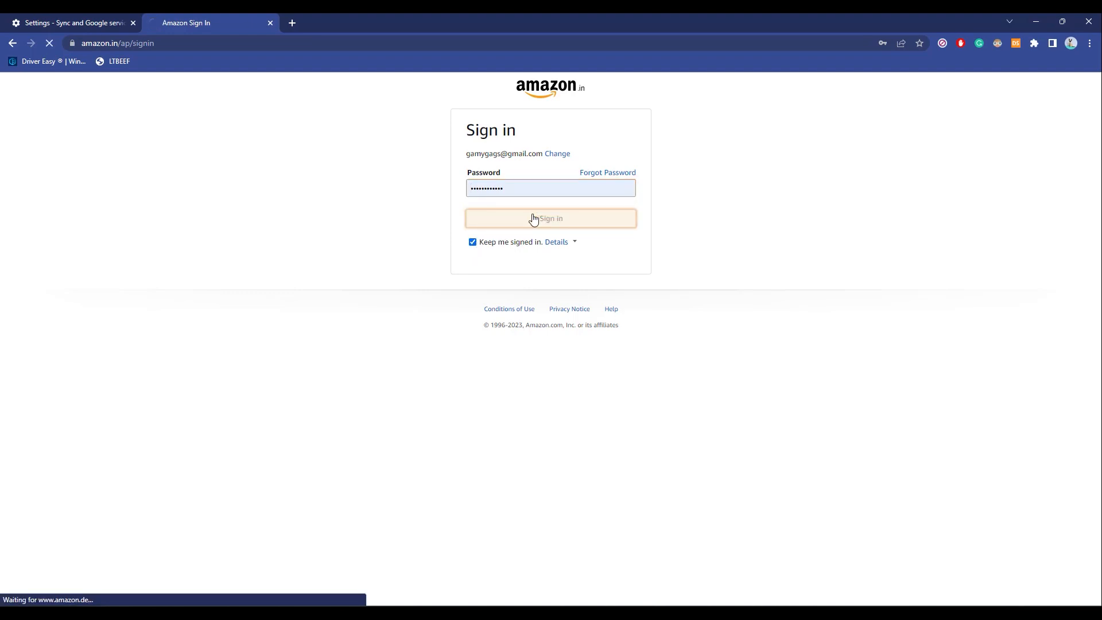
left_click(551, 218)
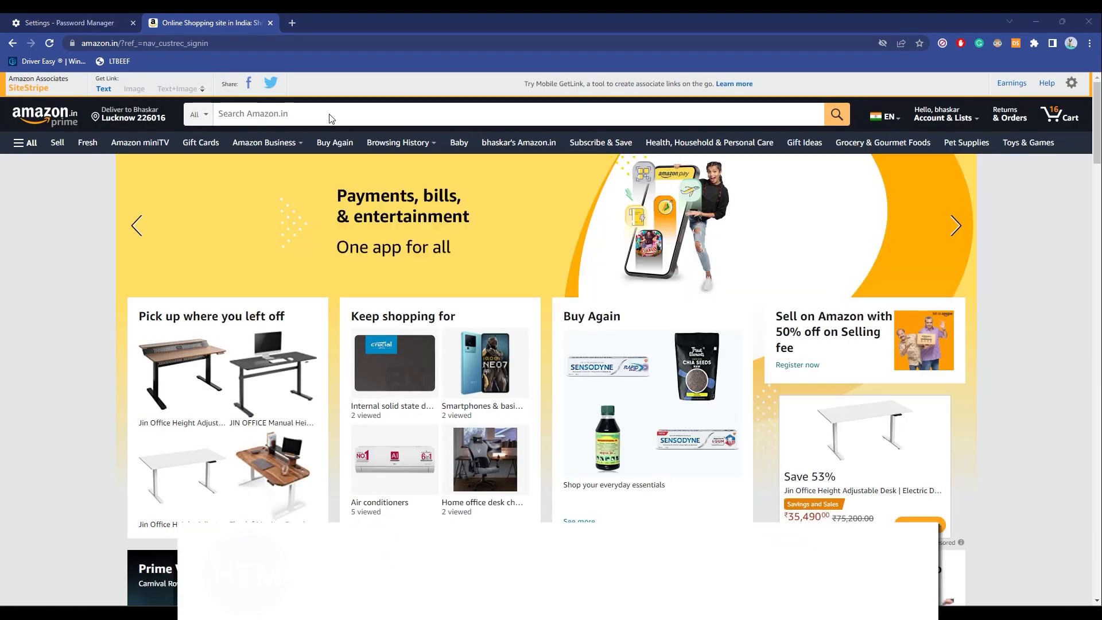